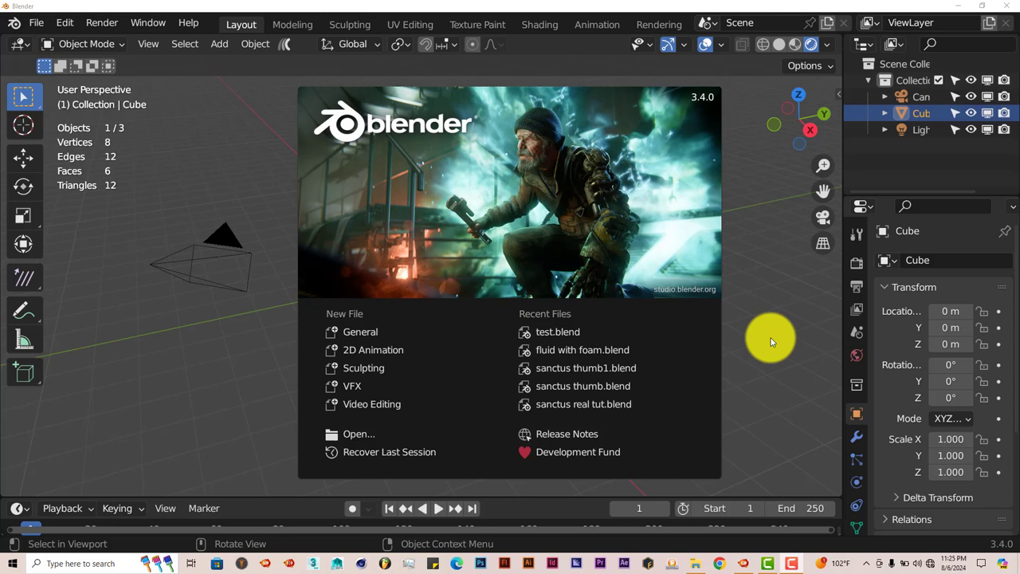
pyautogui.moveTo(779, 284)
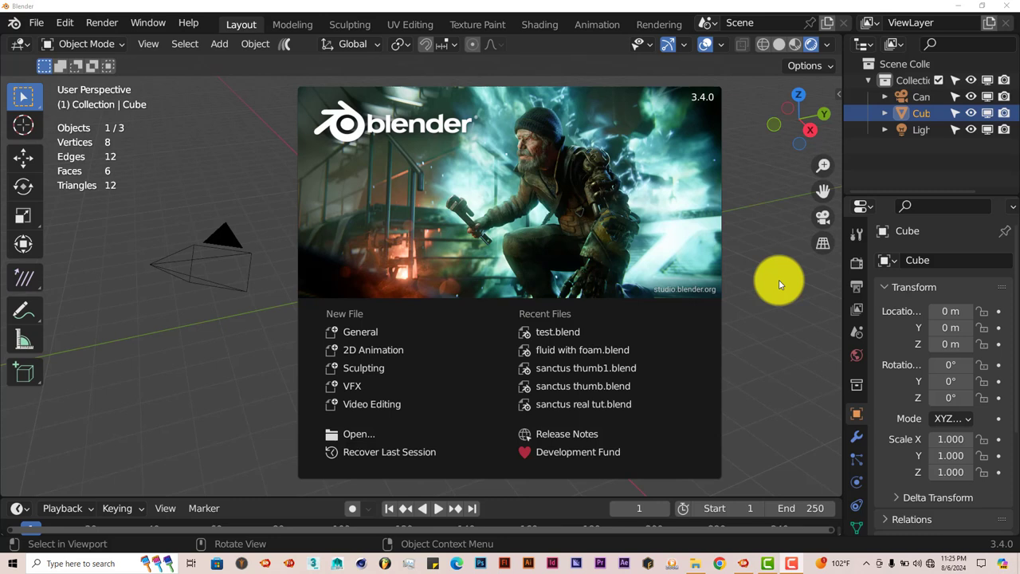
pyautogui.moveTo(740, 245)
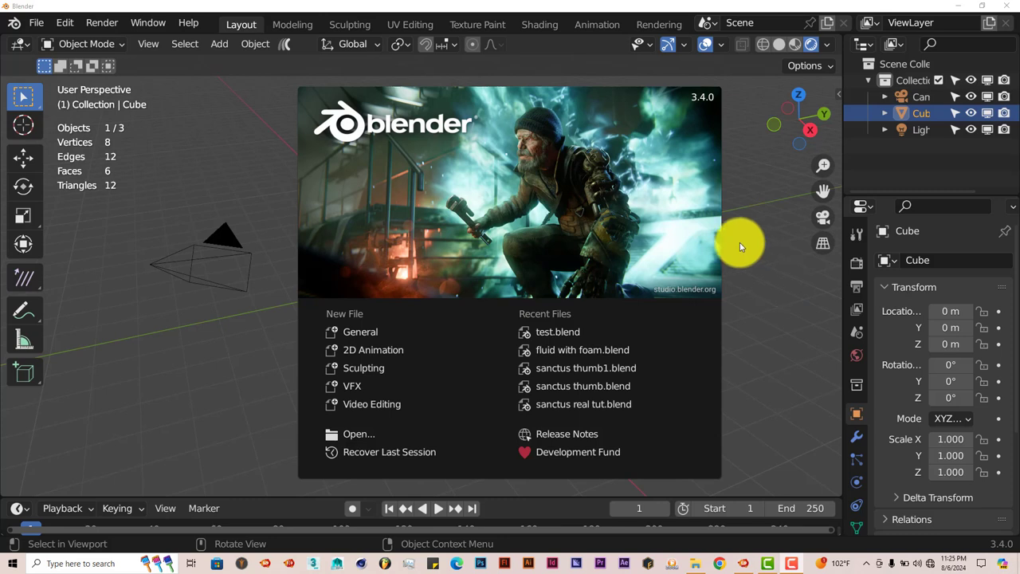
pyautogui.moveTo(682, 263)
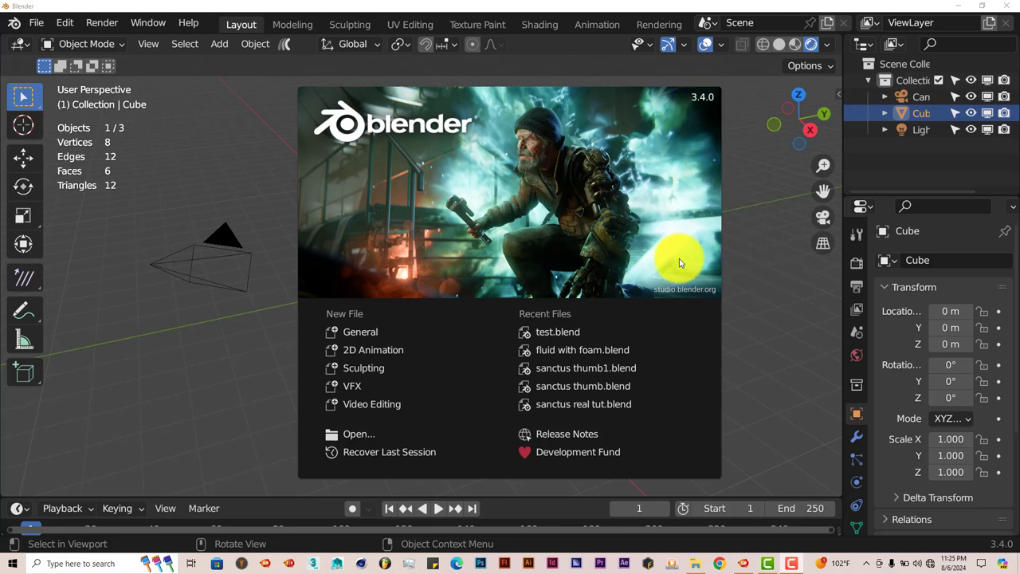
pyautogui.moveTo(789, 293)
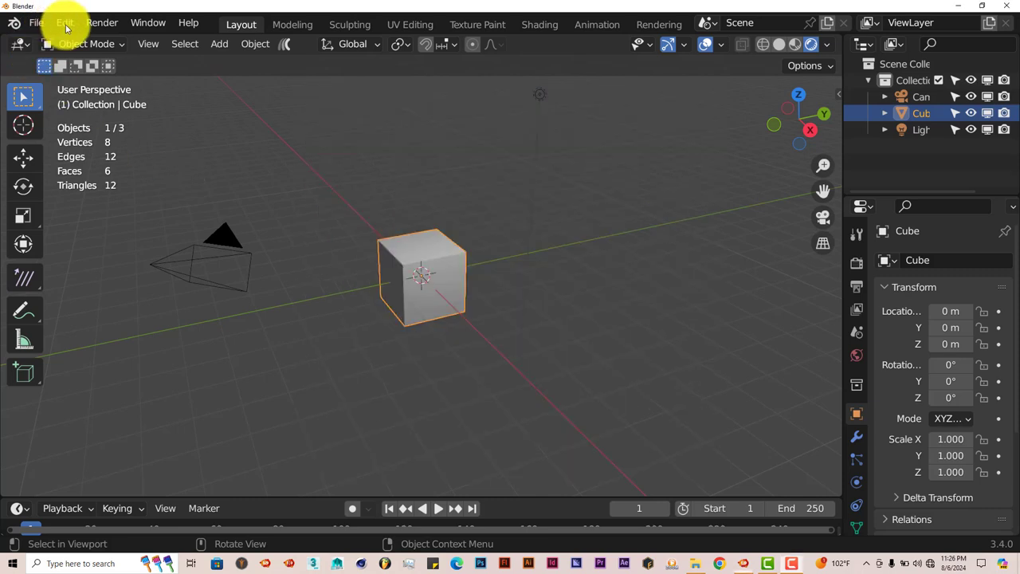
# Step: Find 'Shaders: Node FX' in Preferences > Add-ons by searching 'node' and confirm it is enabled
pyautogui.click(64, 22)
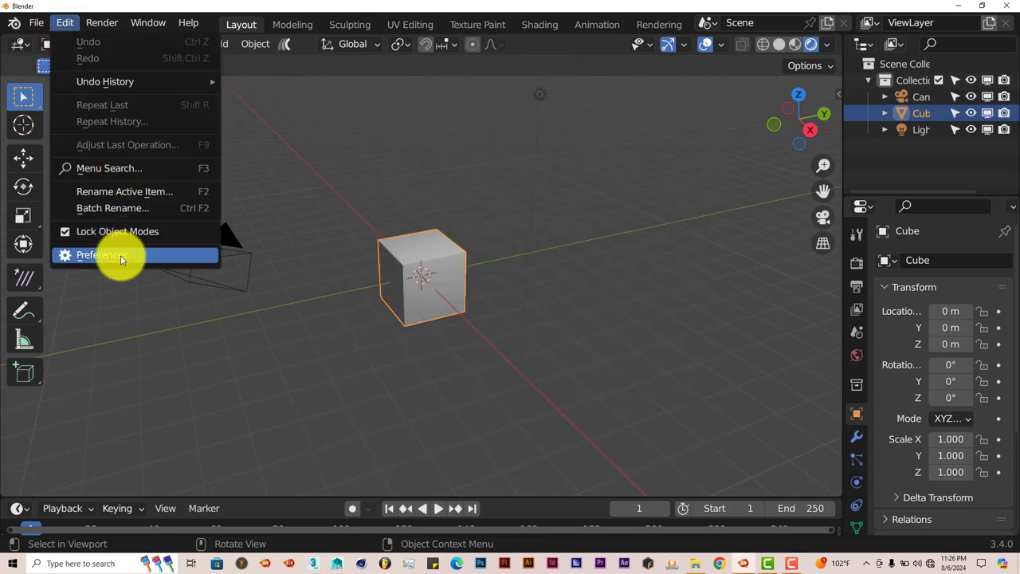
pyautogui.click(100, 255)
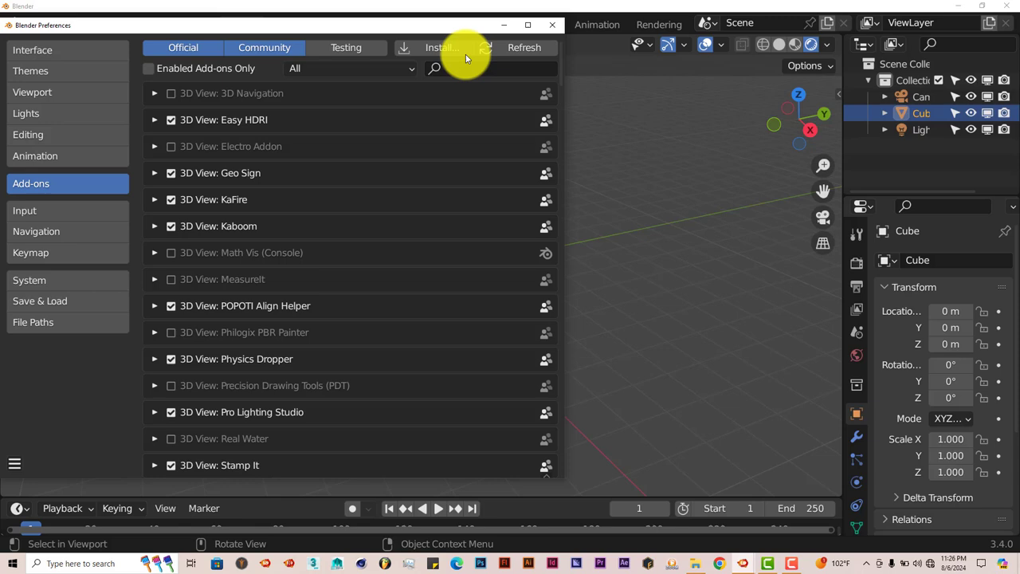
pyautogui.click(443, 47)
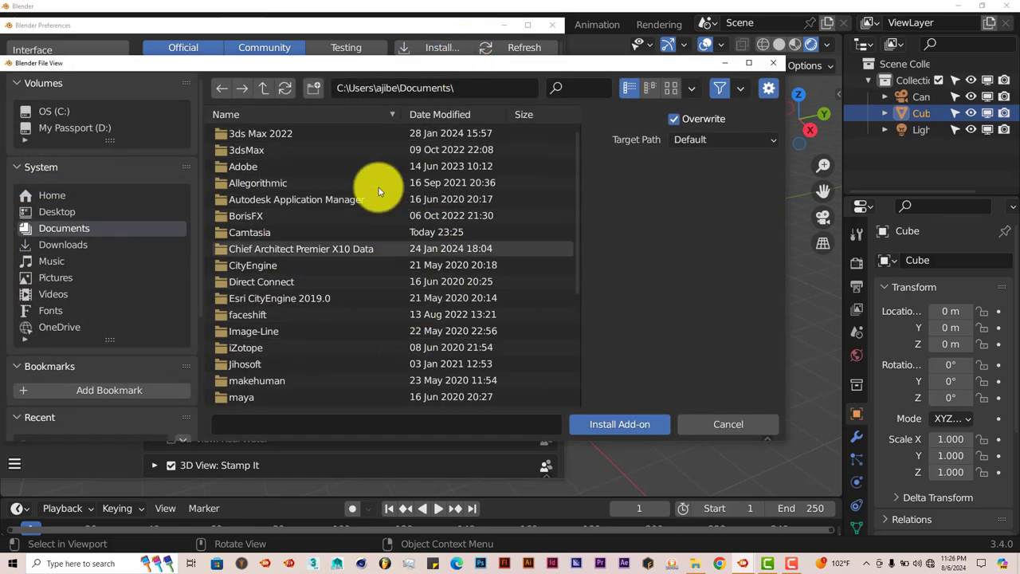
pyautogui.moveTo(618, 424)
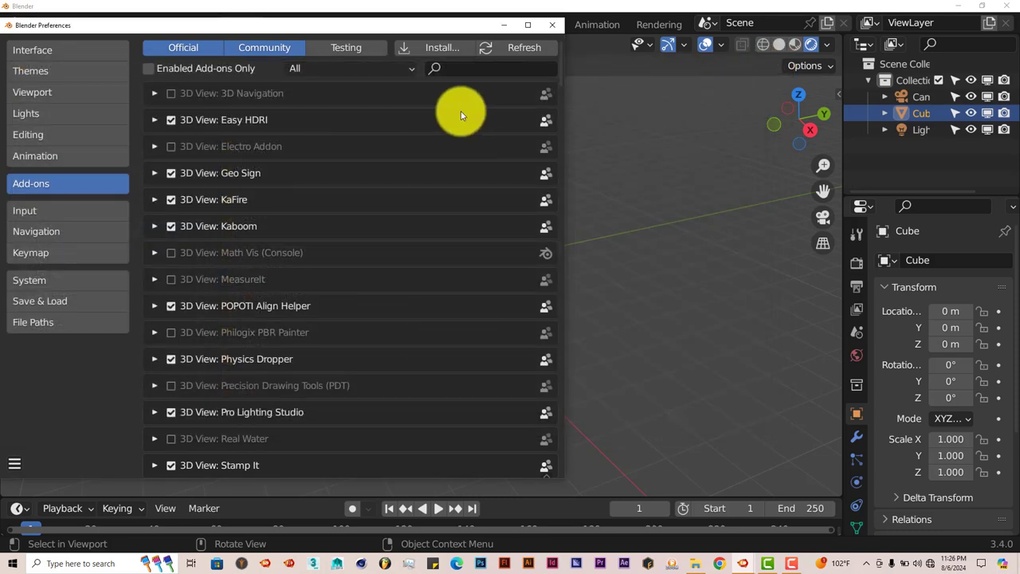
pyautogui.write('n')
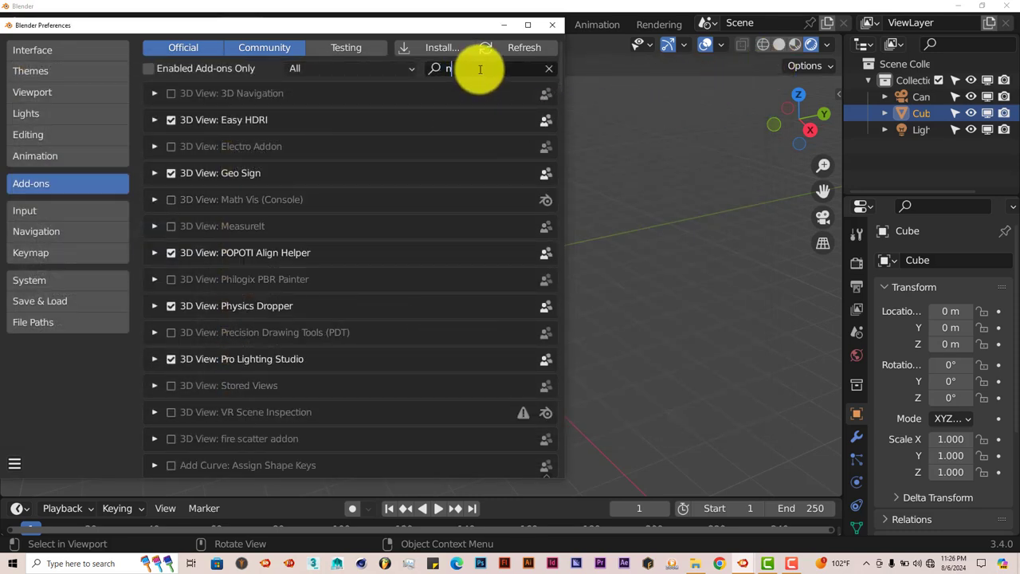
pyautogui.write('ode')
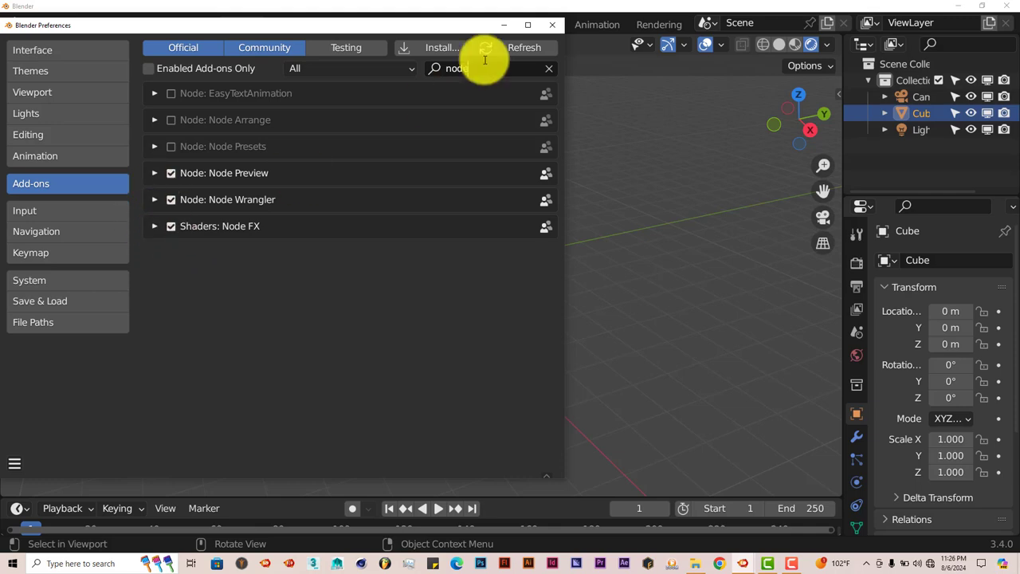
pyautogui.click(551, 26)
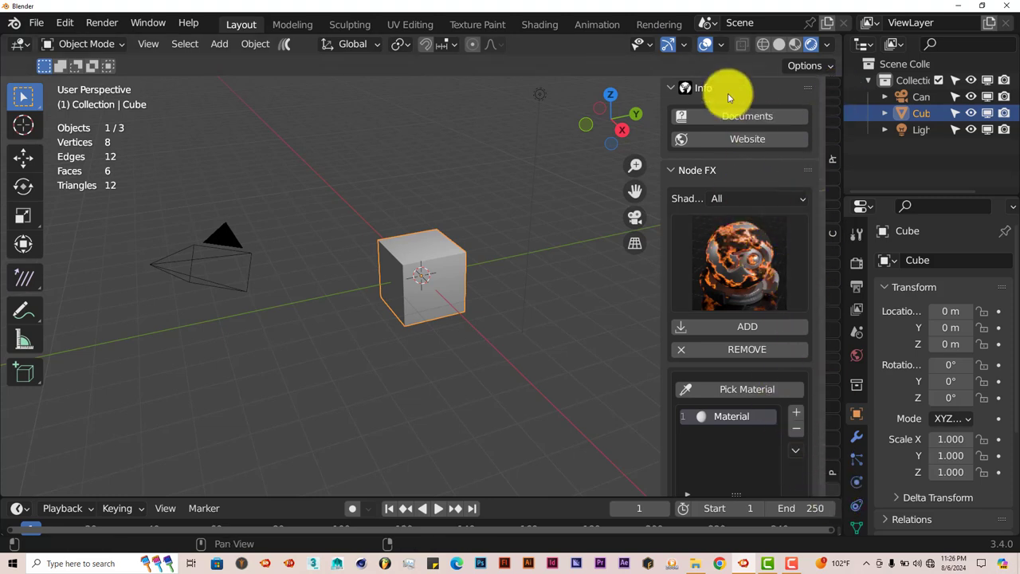
pyautogui.moveTo(720, 261)
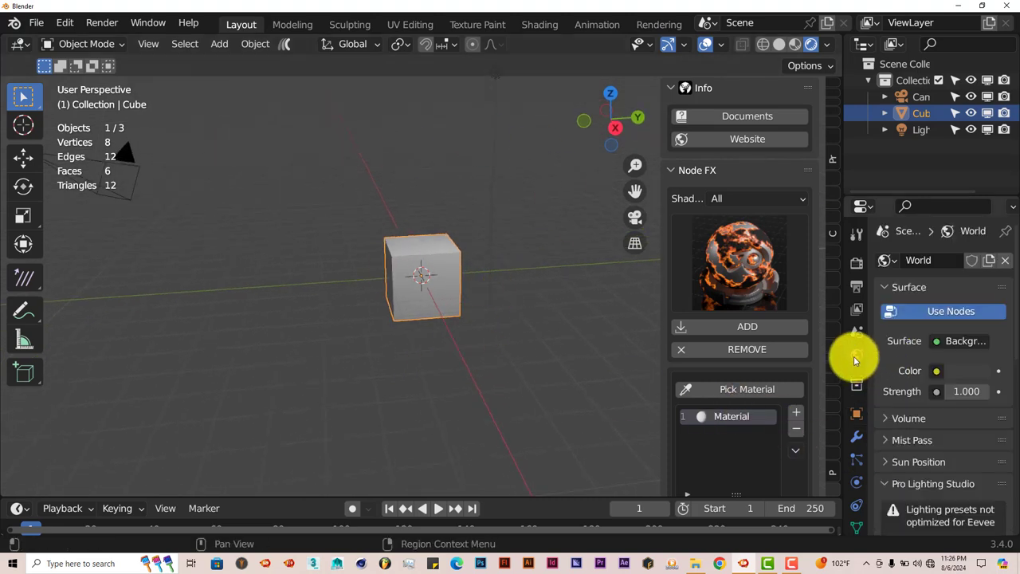
# Step: Set the World colour to a light grey so the viewport background turns pale
pyautogui.click(936, 369)
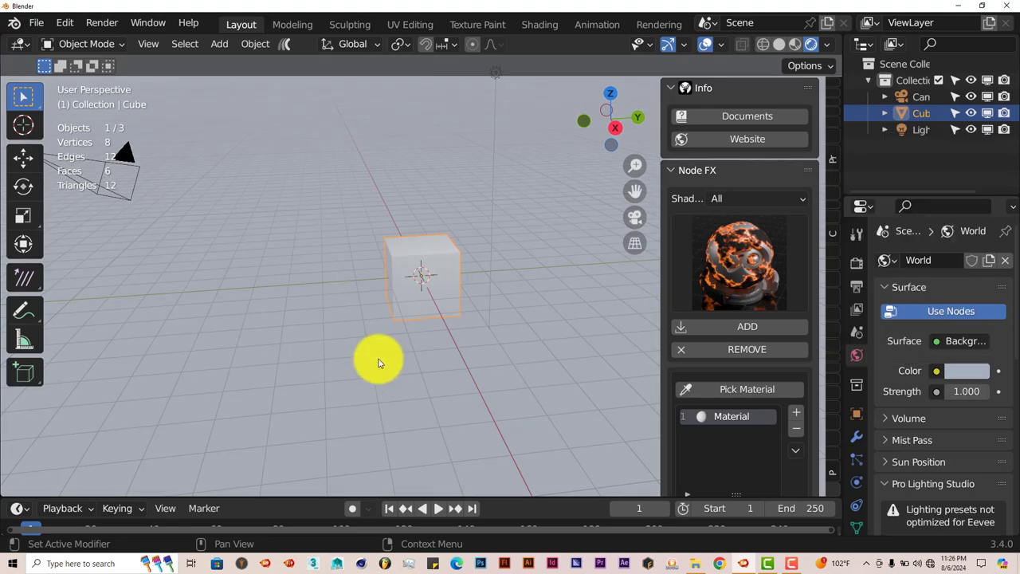
pyautogui.moveTo(380, 358); pyautogui.dragTo(449, 274)
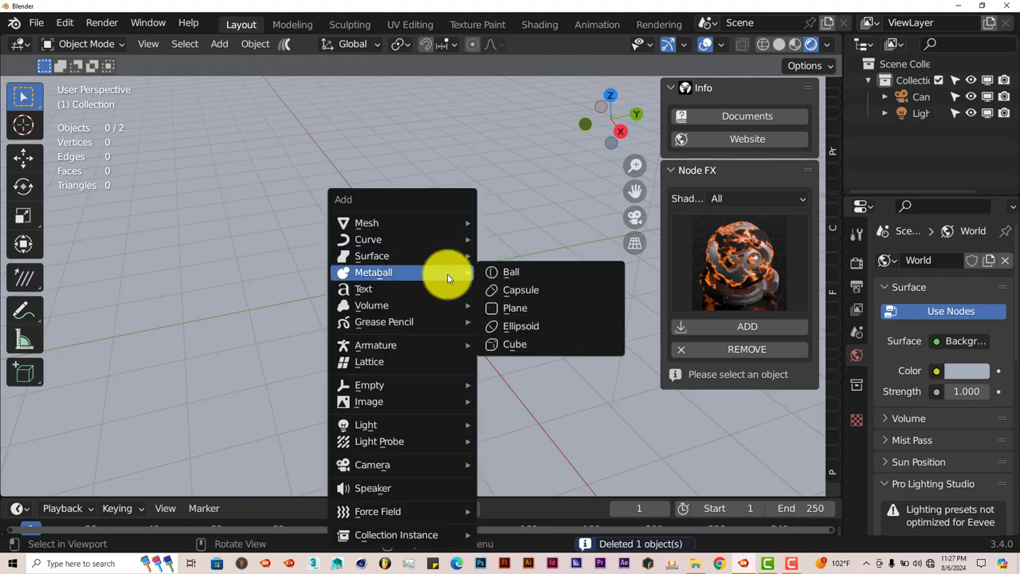
pyautogui.moveTo(366, 223)
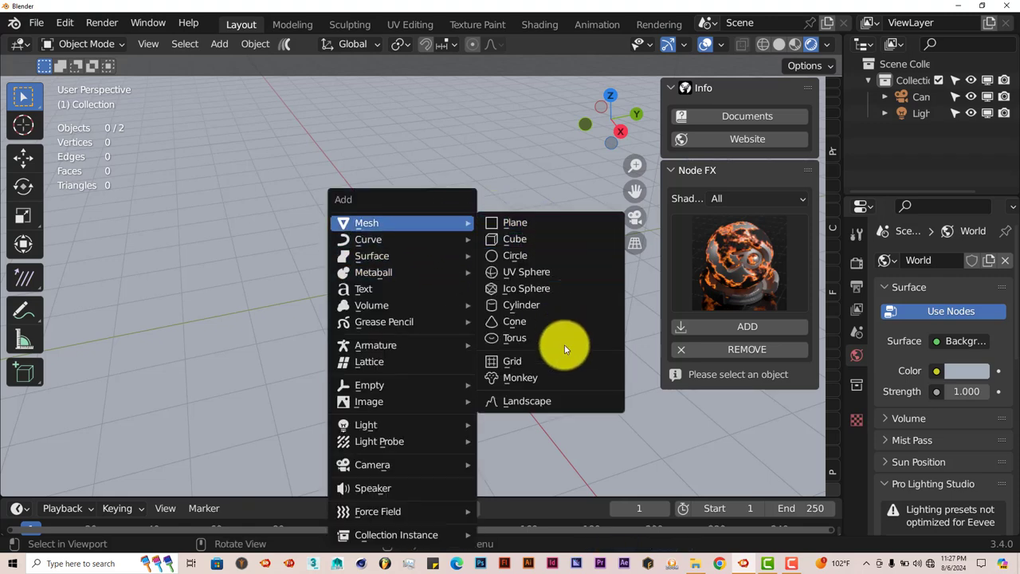
# Step: Add a Suzanne monkey mesh in place of the deleted default cube
pyautogui.click(519, 376)
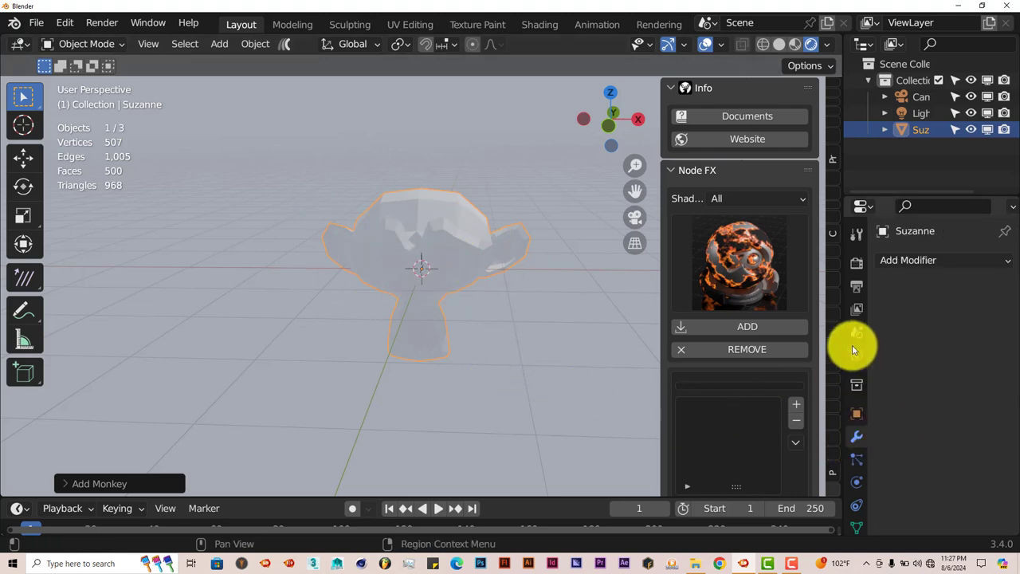
# Step: Add a Subdivision Surface modifier to Suzanne and set Shade Smooth for a rounded look
pyautogui.click(908, 259)
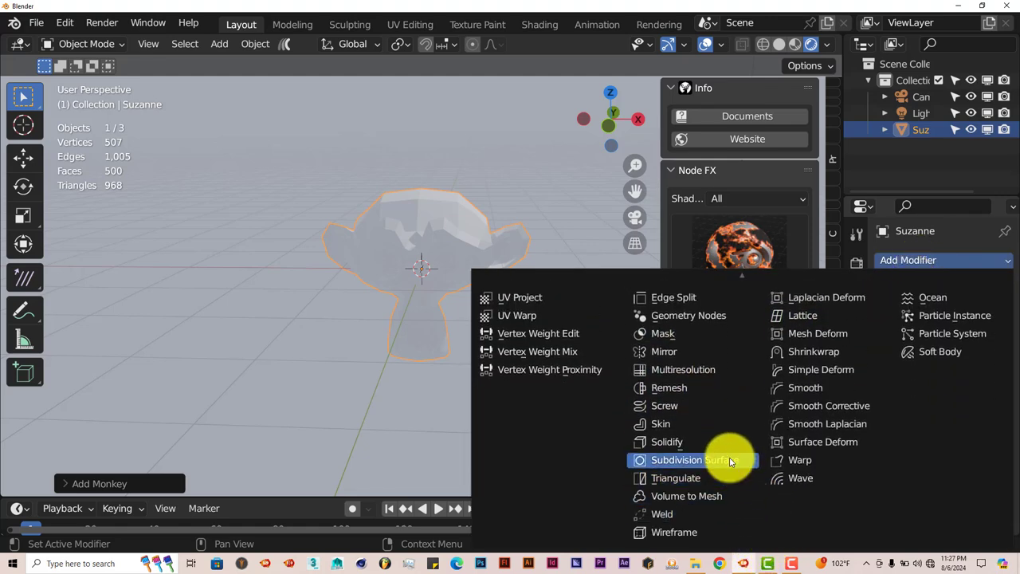
pyautogui.click(695, 459)
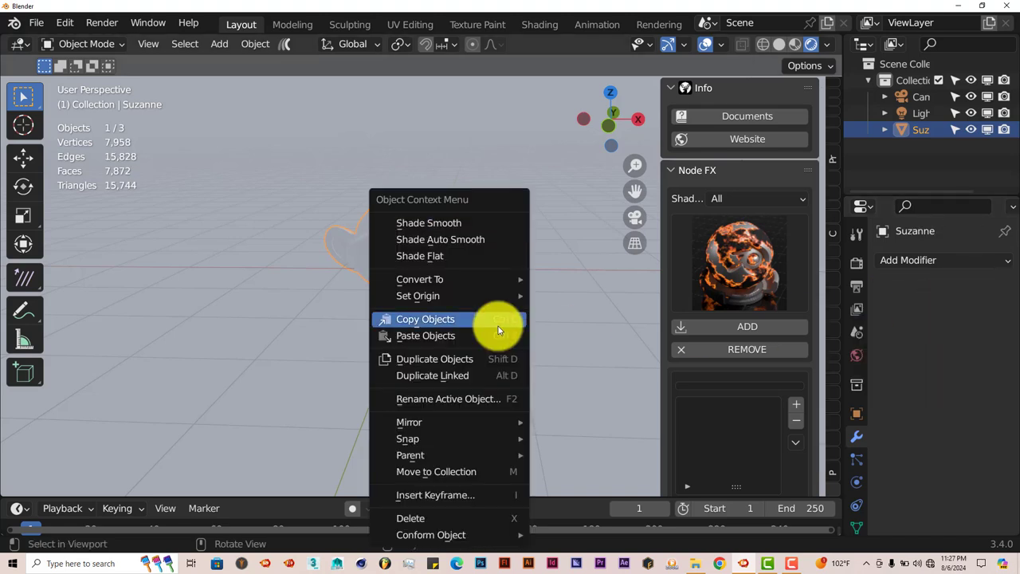
pyautogui.click(429, 223)
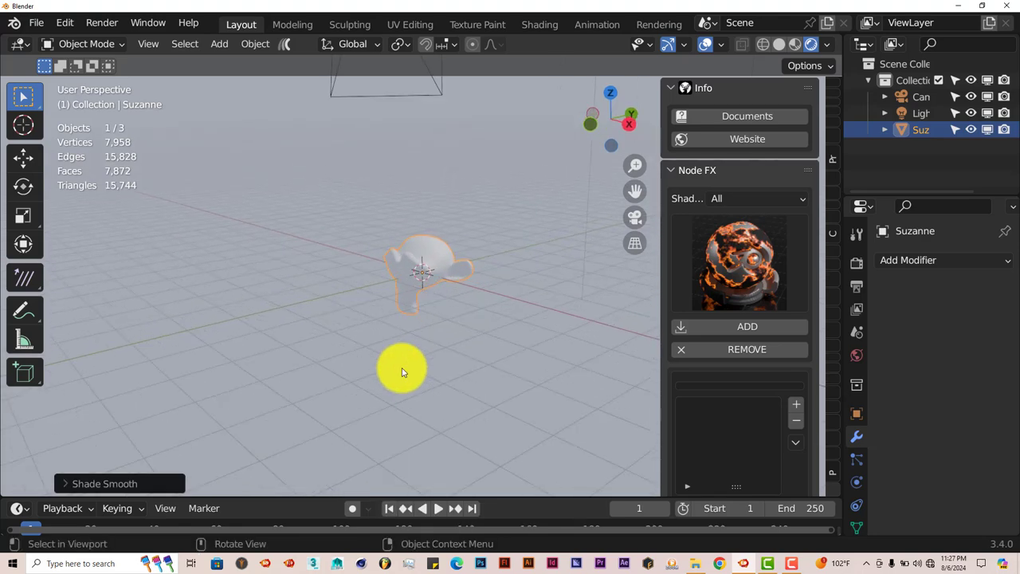
pyautogui.moveTo(401, 373); pyautogui.dragTo(438, 373)
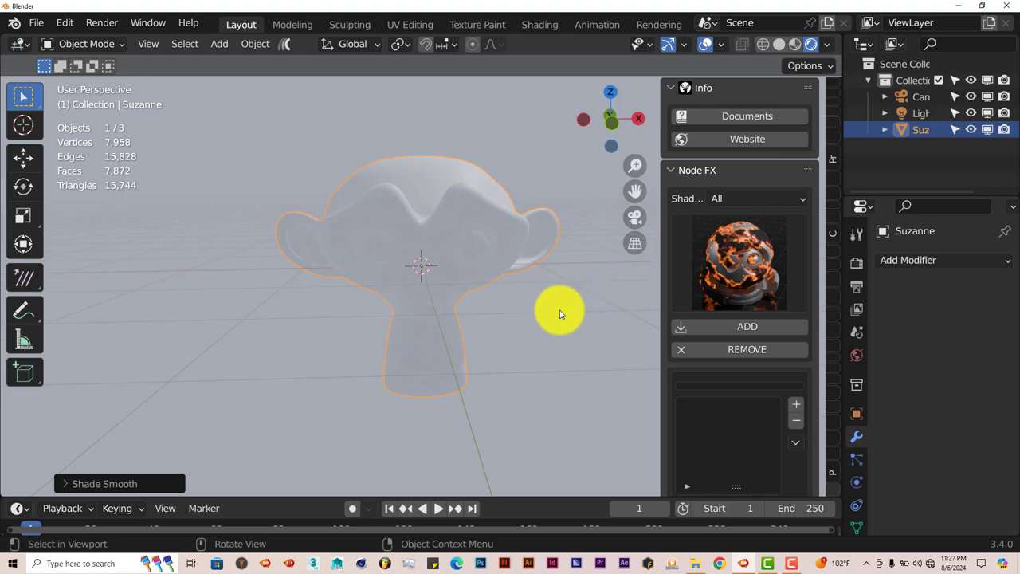
pyautogui.moveTo(449, 310)
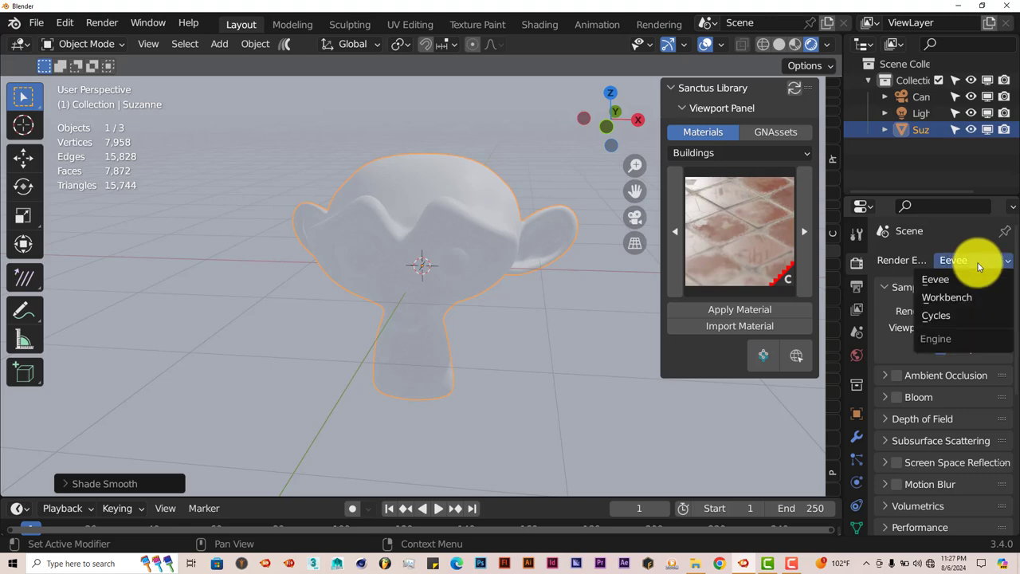
# Step: Set the Render Engine to Cycles with GPU Compute as the device
pyautogui.click(935, 315)
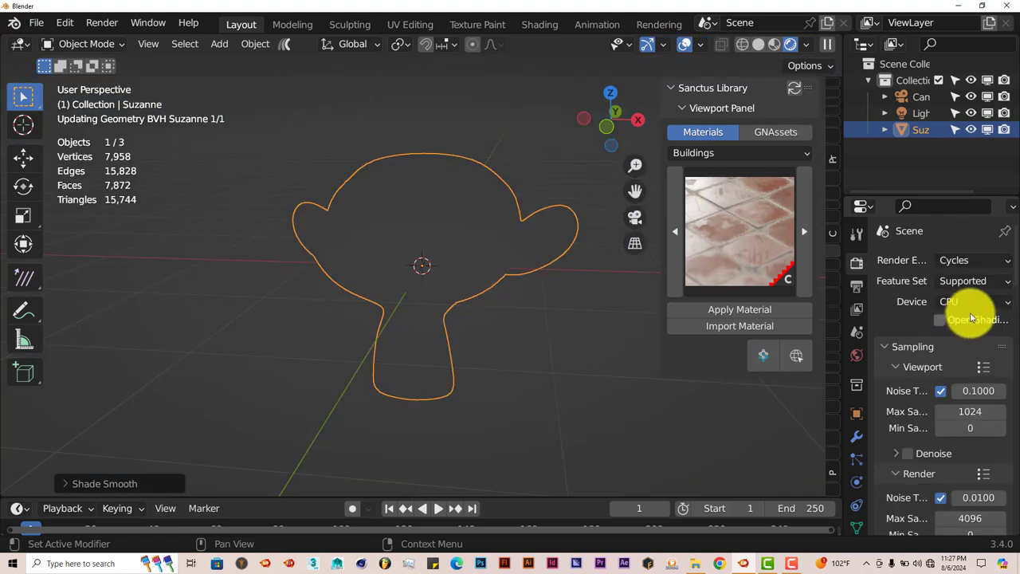
pyautogui.click(972, 301)
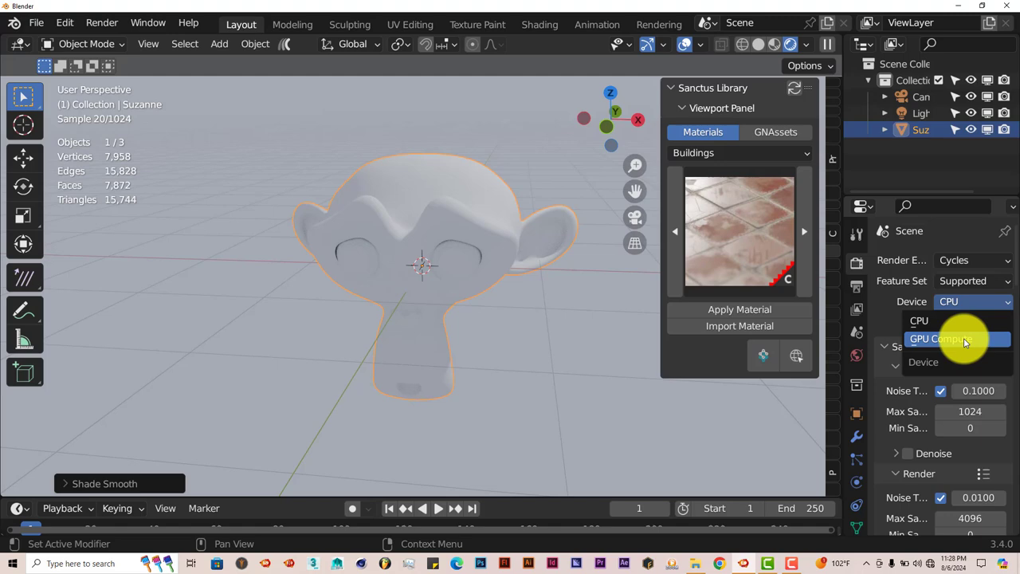
pyautogui.click(940, 338)
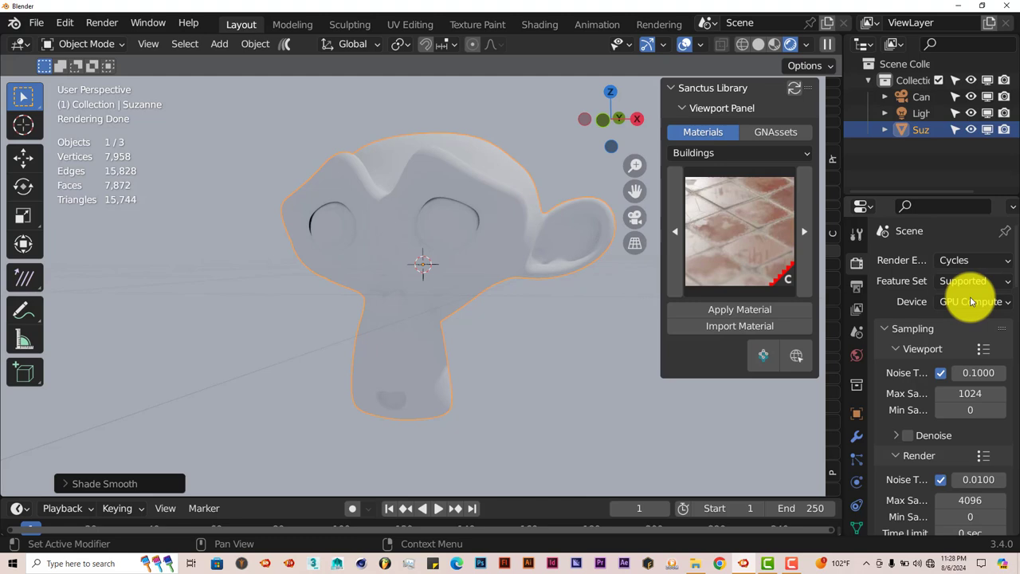
pyautogui.moveTo(970, 301)
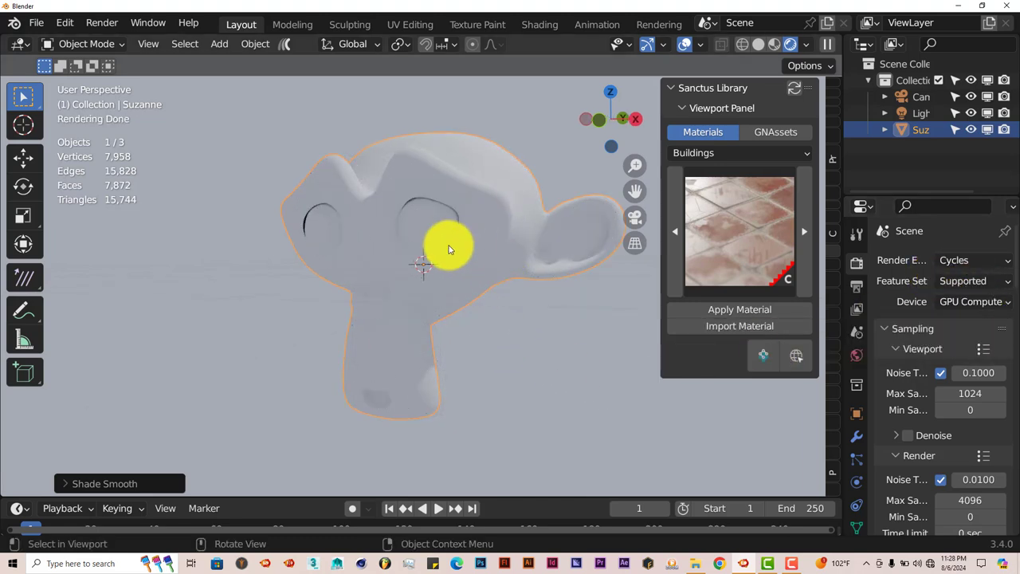
# Step: Apply an Aging Tiles material from the Sanctus Buildings gallery to the monkey head
pyautogui.click(739, 231)
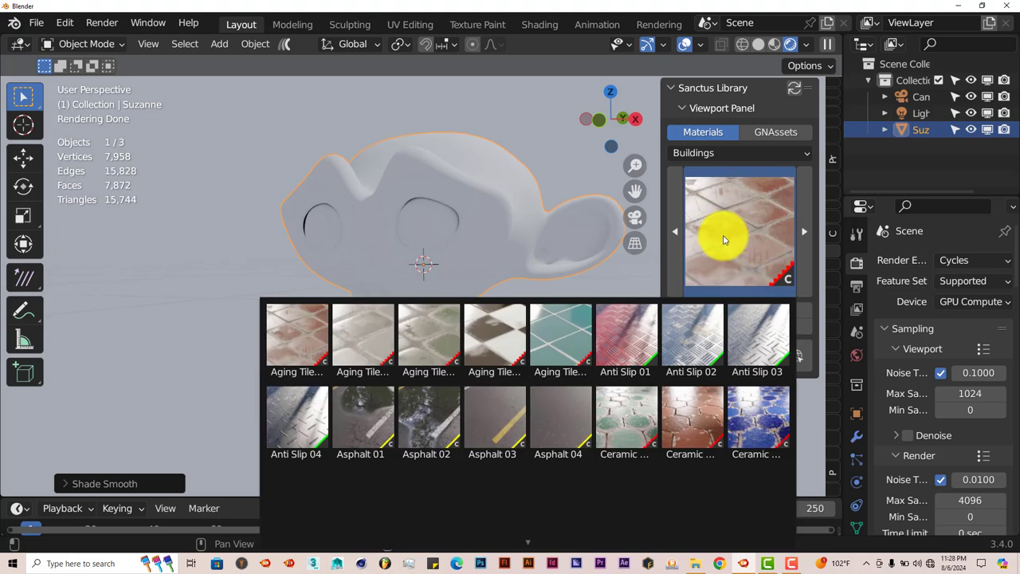
pyautogui.moveTo(757, 232)
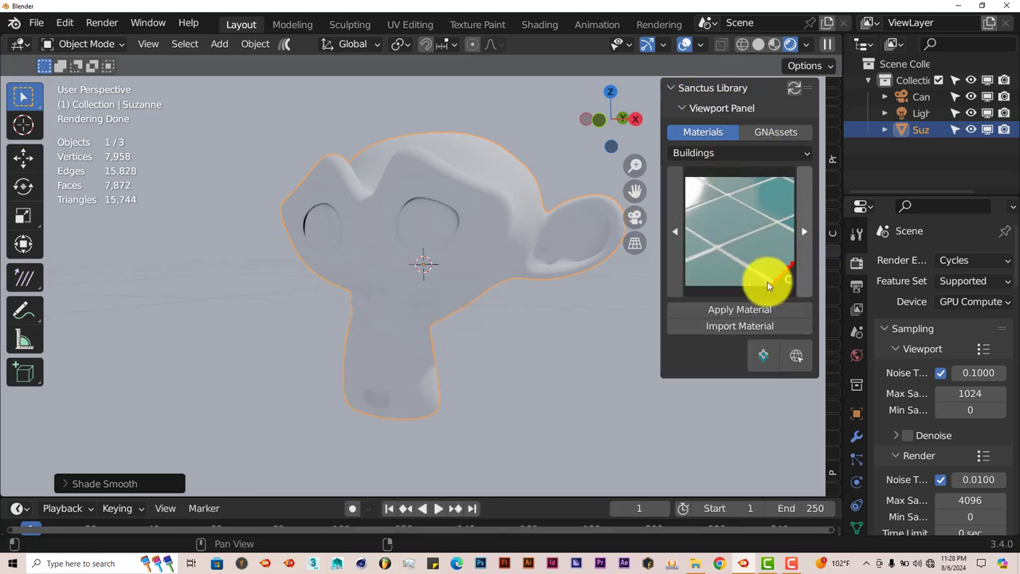
pyautogui.moveTo(726, 309)
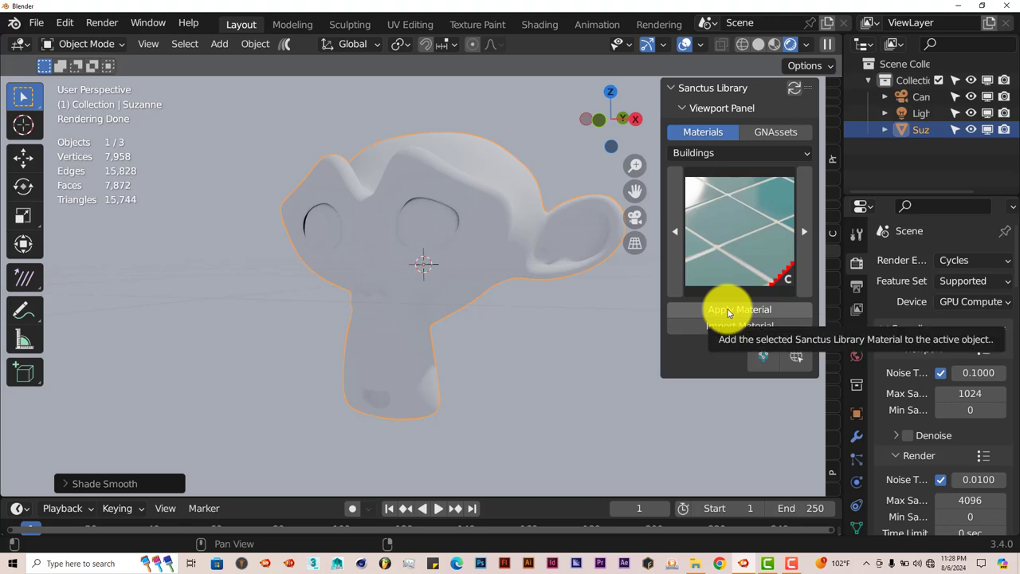
pyautogui.click(739, 309)
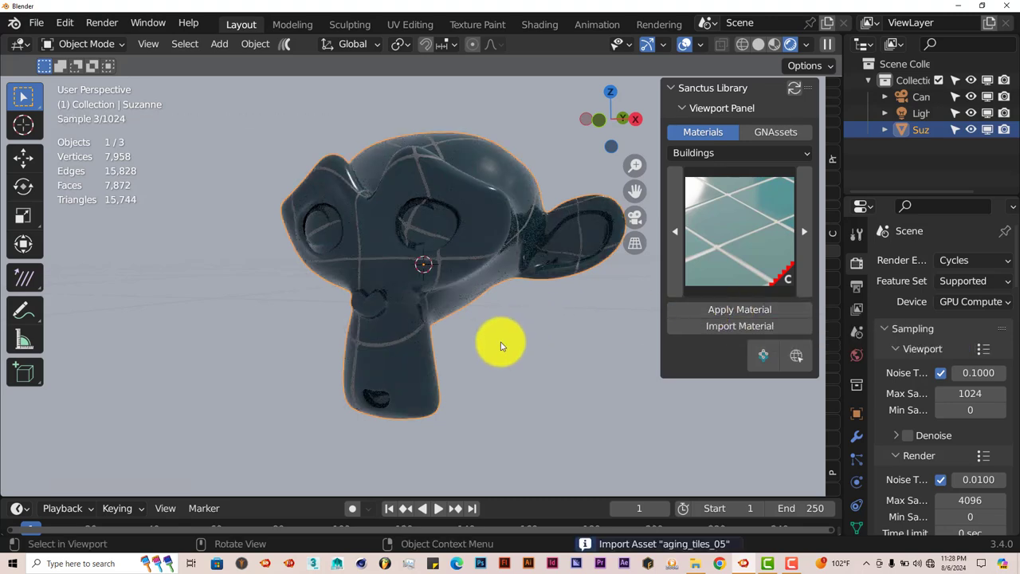
pyautogui.moveTo(500, 345); pyautogui.dragTo(472, 277)
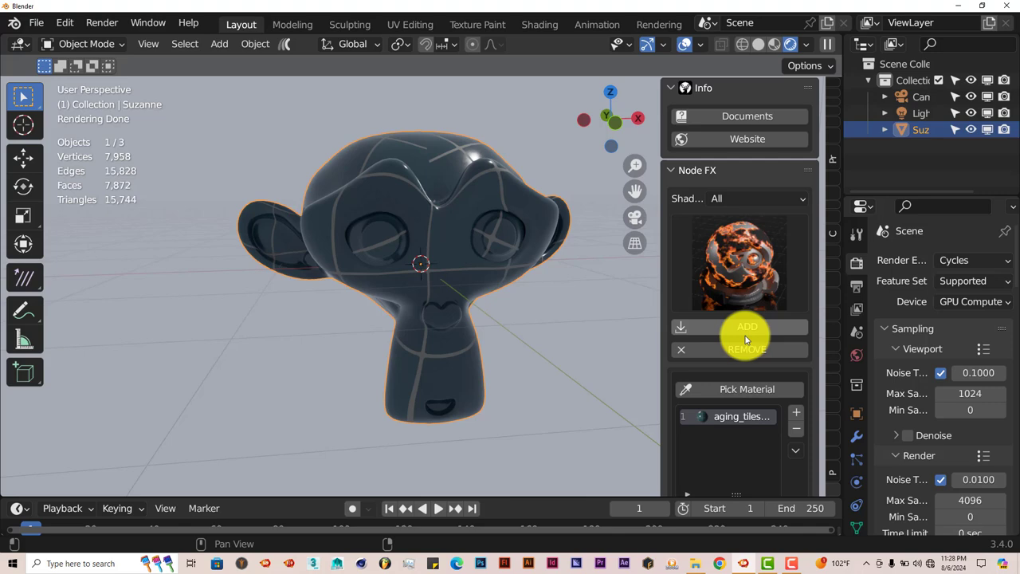
# Step: Add the Node FX burn shader so orange flame patches overlay the tiled monkey
pyautogui.click(745, 327)
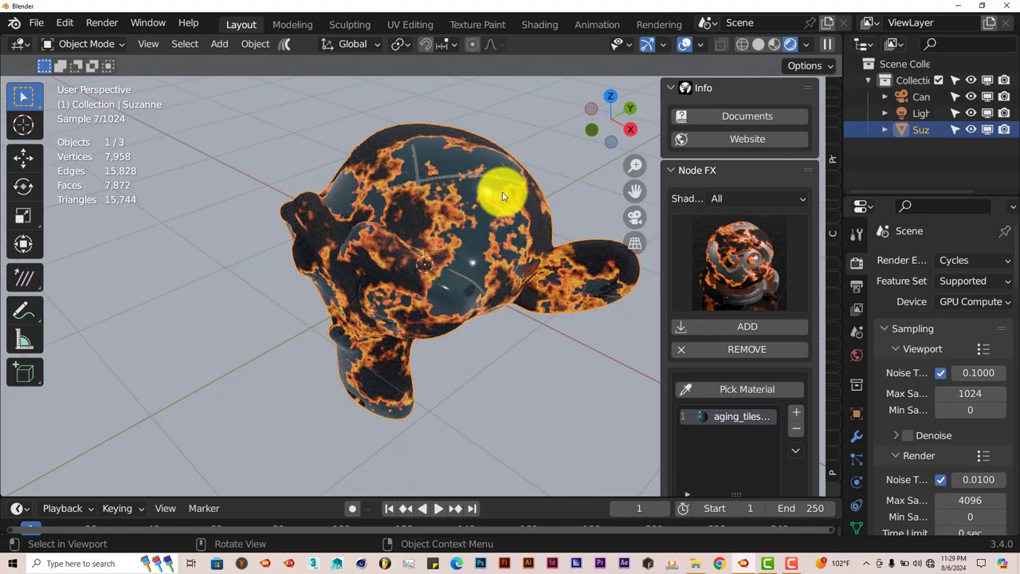
pyautogui.moveTo(501, 198); pyautogui.dragTo(494, 267)
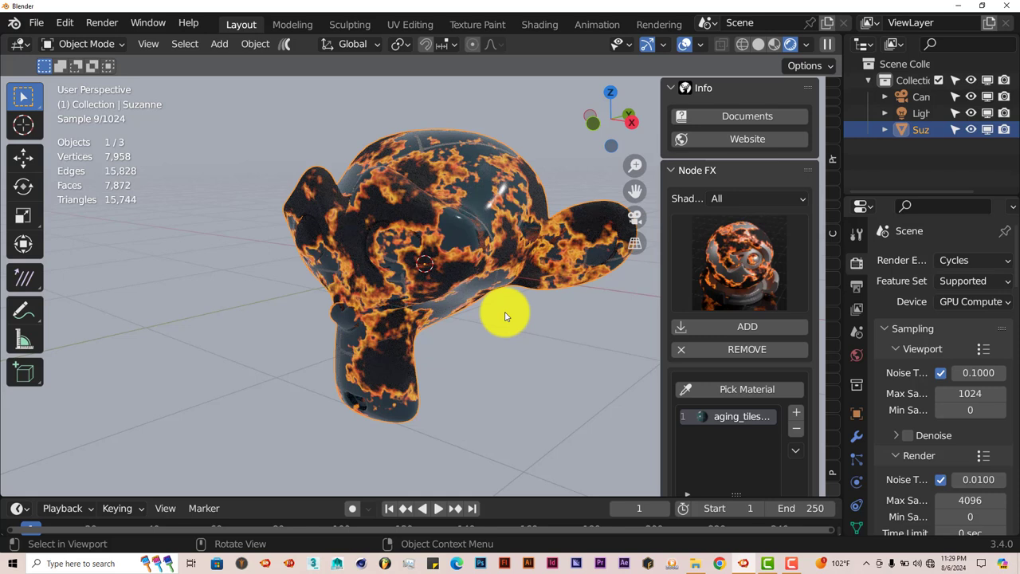
pyautogui.moveTo(459, 267)
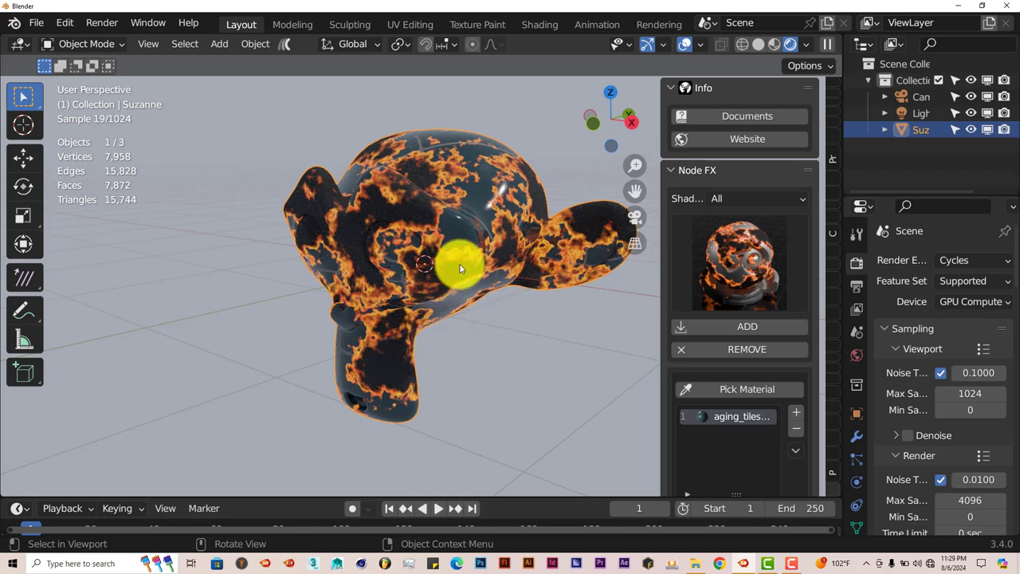
pyautogui.moveTo(475, 344)
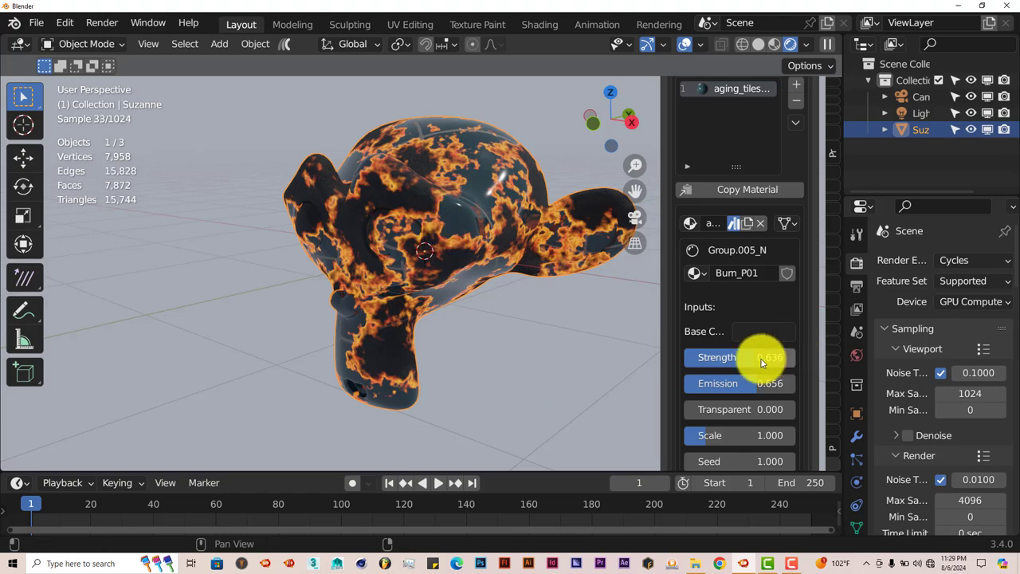
# Step: Keyframe a low burn Strength at frame 1 and a high one at frame 60, then play the animation
pyautogui.moveTo(757, 357); pyautogui.dragTo(733, 357)
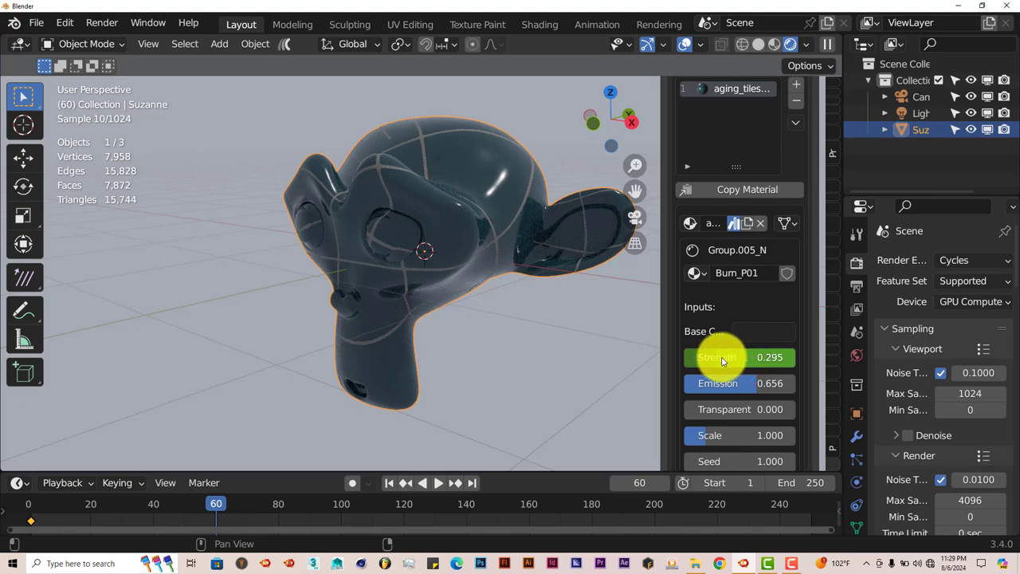
pyautogui.moveTo(717, 357); pyautogui.dragTo(736, 357)
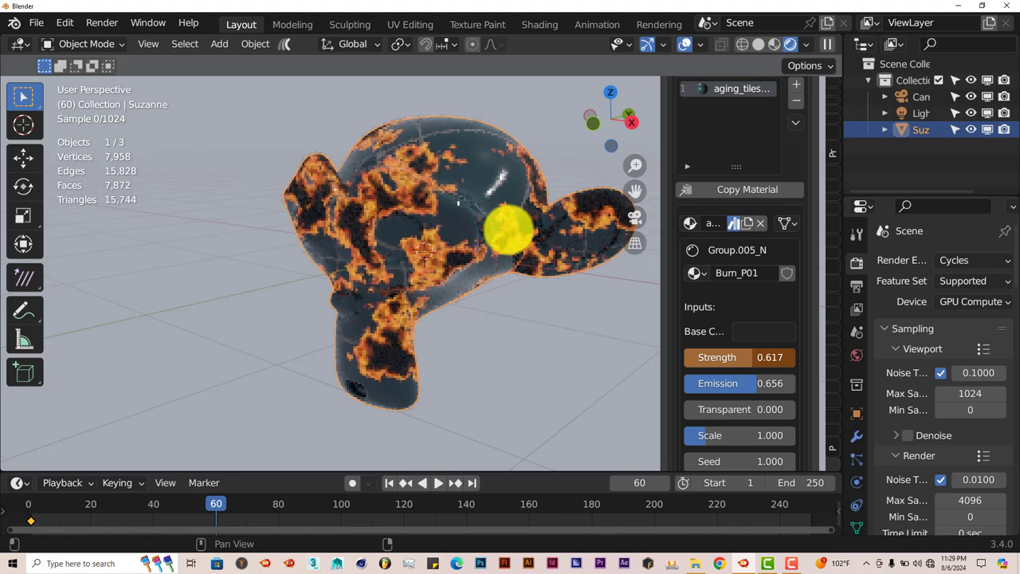
pyautogui.moveTo(717, 357); pyautogui.dragTo(752, 357)
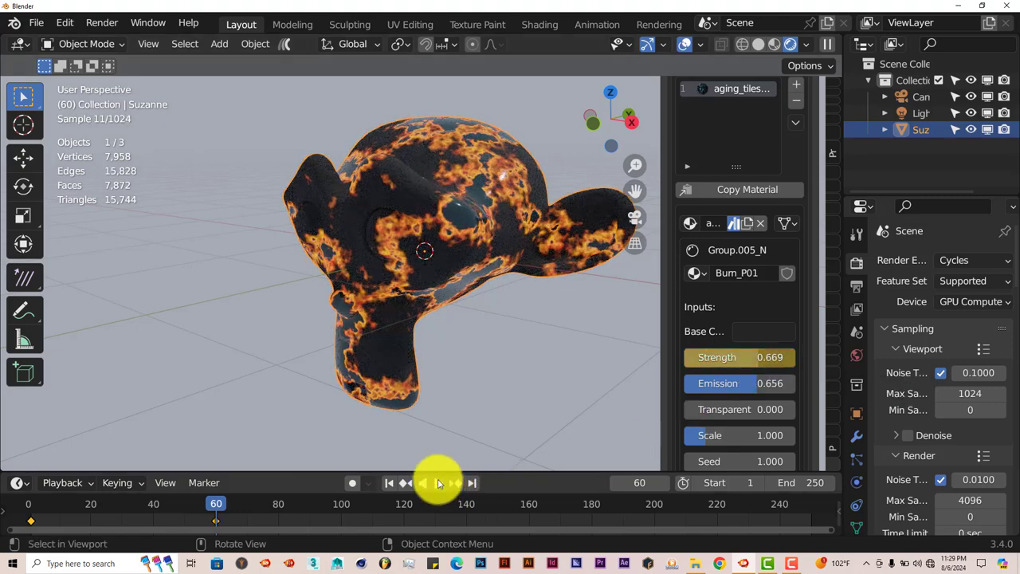
pyautogui.click(389, 481)
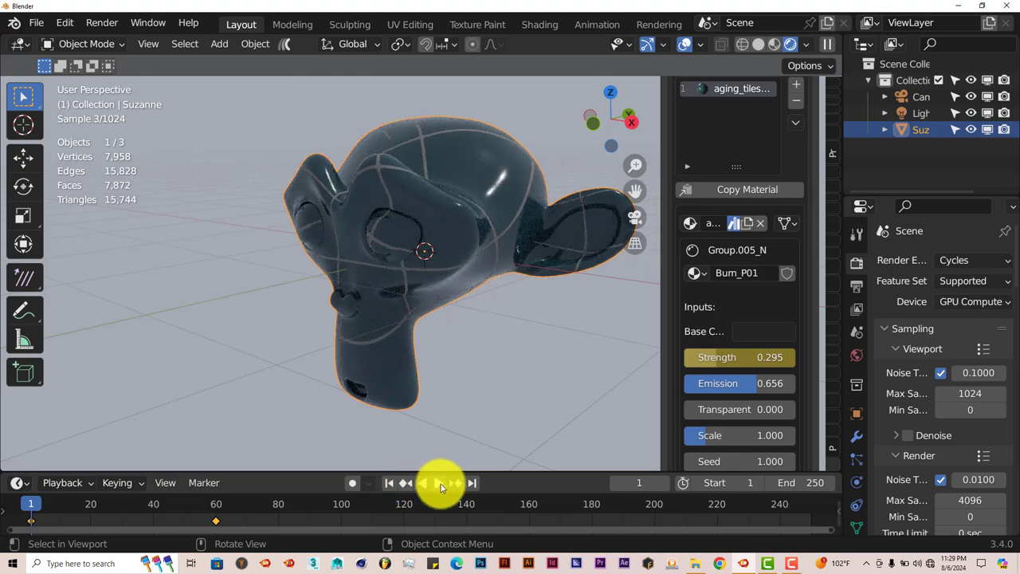
pyautogui.click(438, 481)
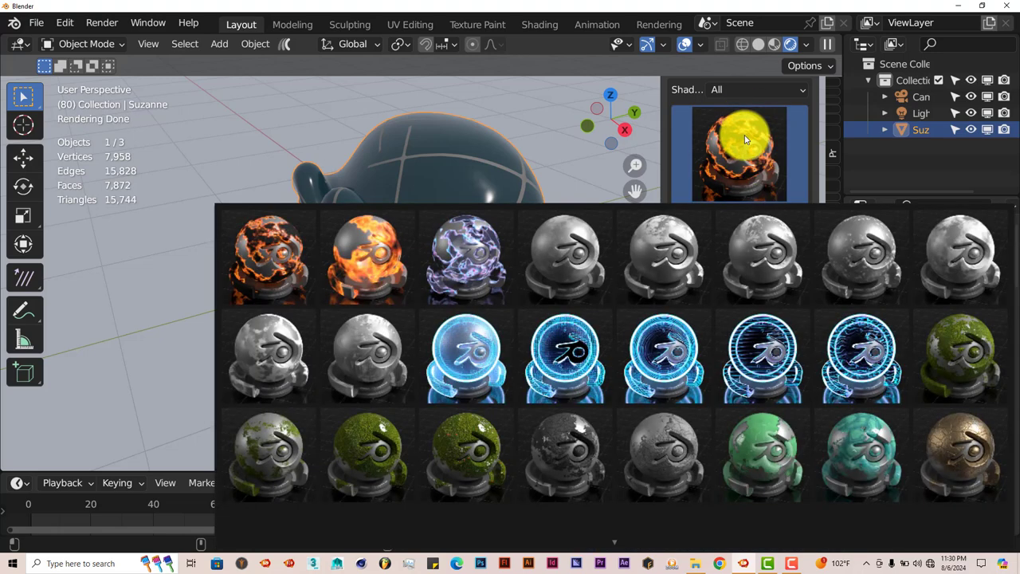
# Step: Choose the blue holographic shader thumbnail from the Node FX gallery
pyautogui.click(663, 255)
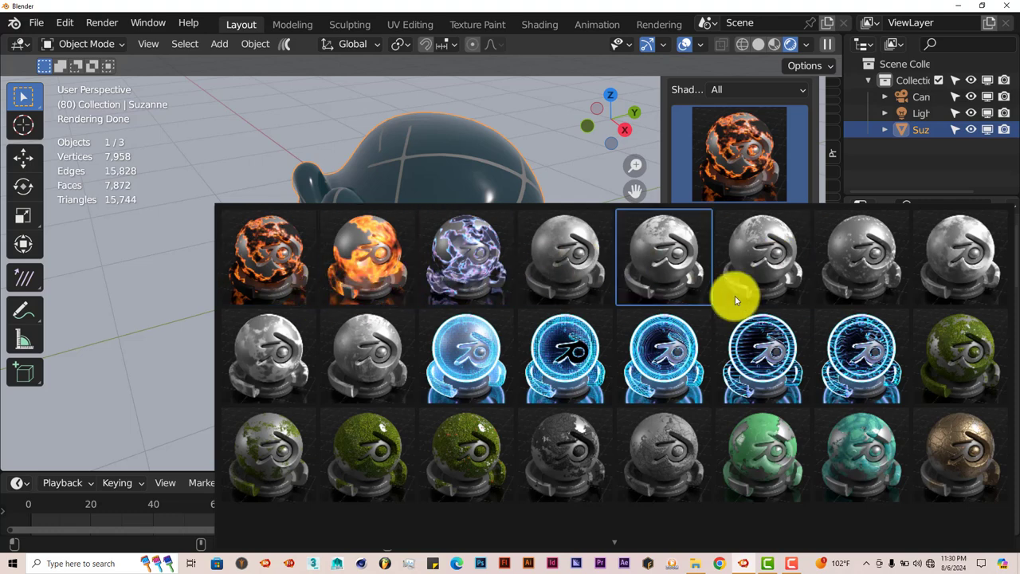
pyautogui.click(960, 455)
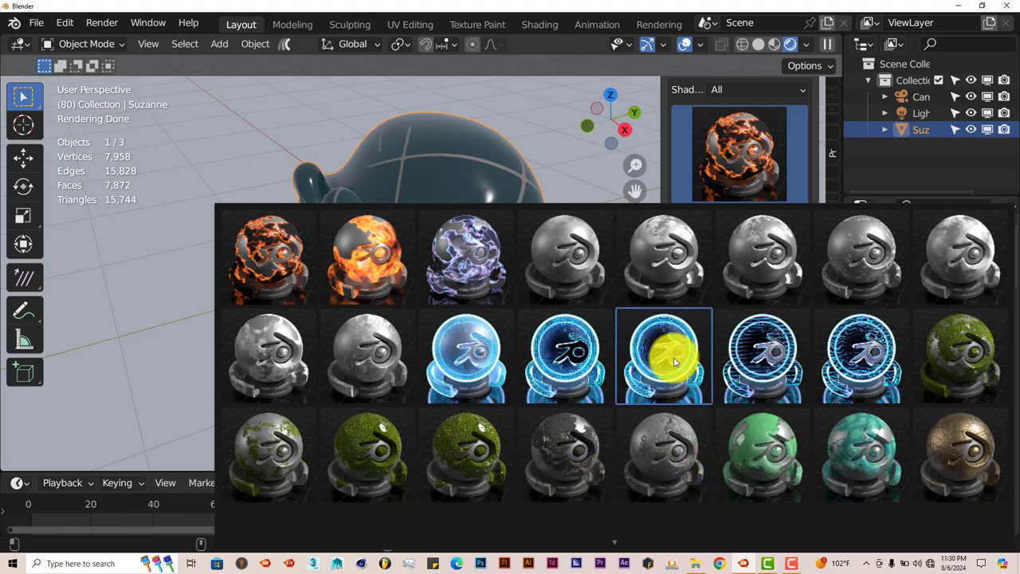
pyautogui.click(663, 356)
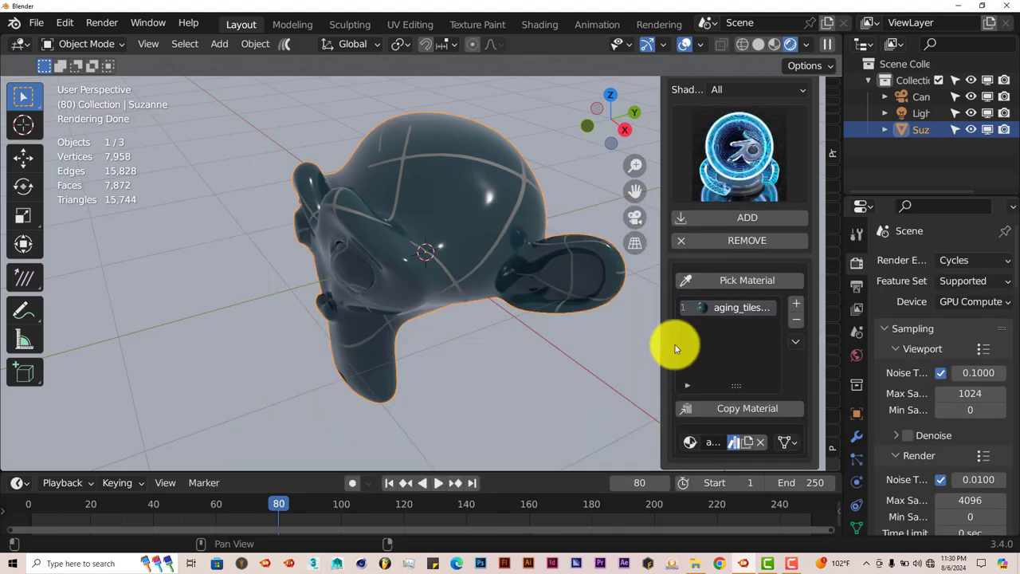
# Step: Apply the Holographic shader, turning the monkey into a glowing blue line-pattern hologram
pyautogui.click(746, 217)
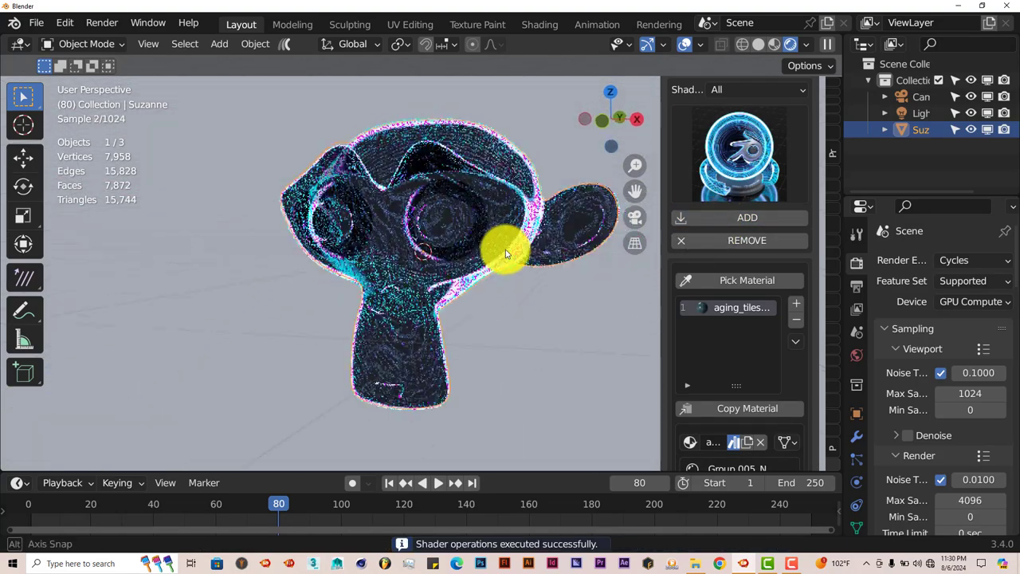
pyautogui.moveTo(507, 253); pyautogui.dragTo(453, 343)
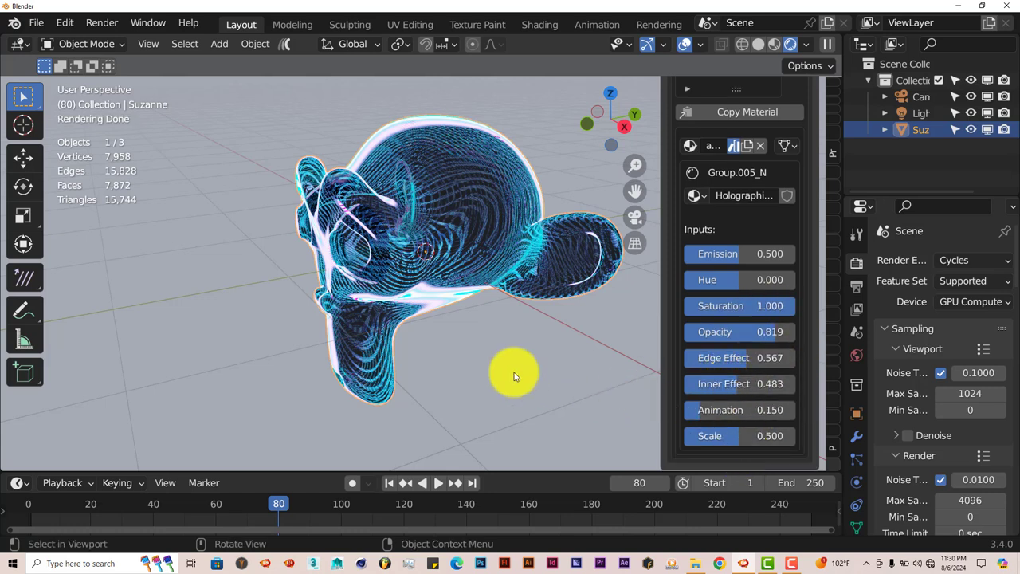
pyautogui.moveTo(504, 347)
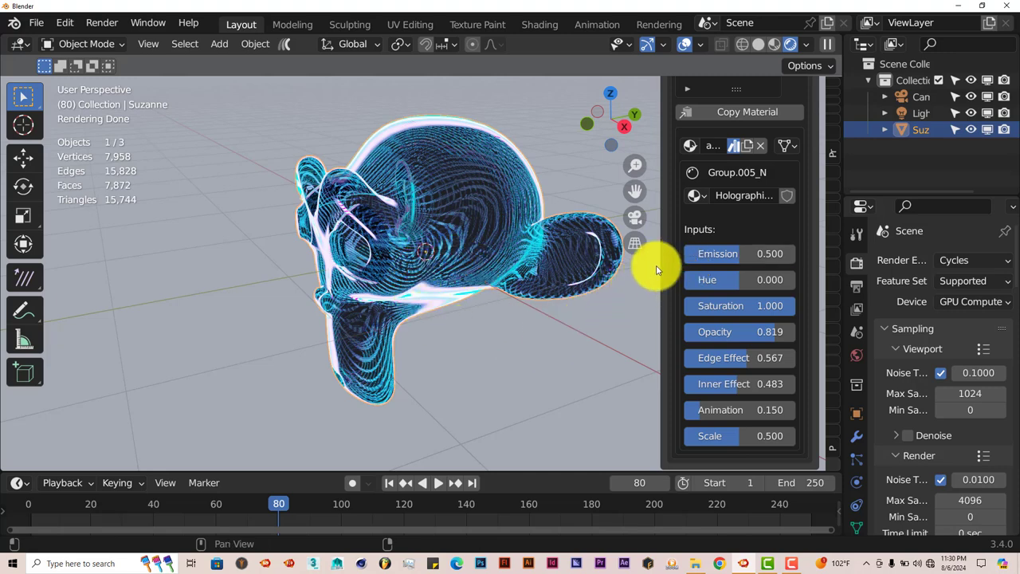
pyautogui.moveTo(504, 352)
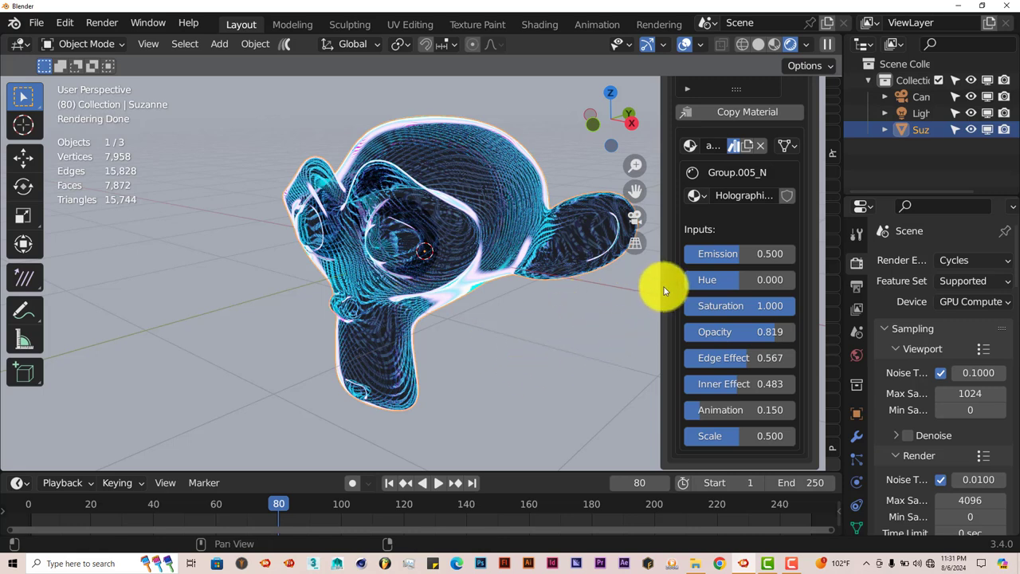
pyautogui.moveTo(501, 348)
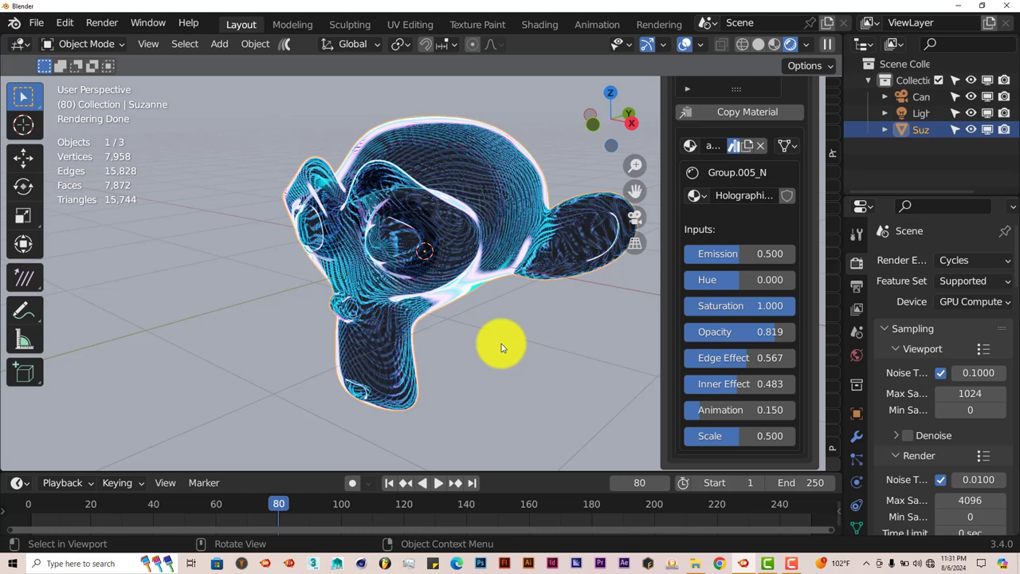
pyautogui.moveTo(558, 370)
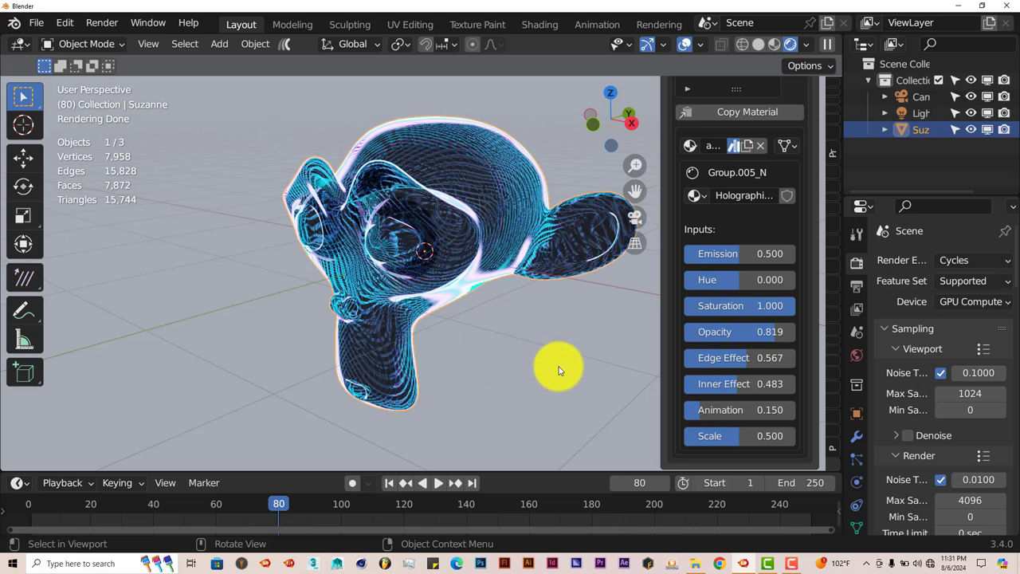